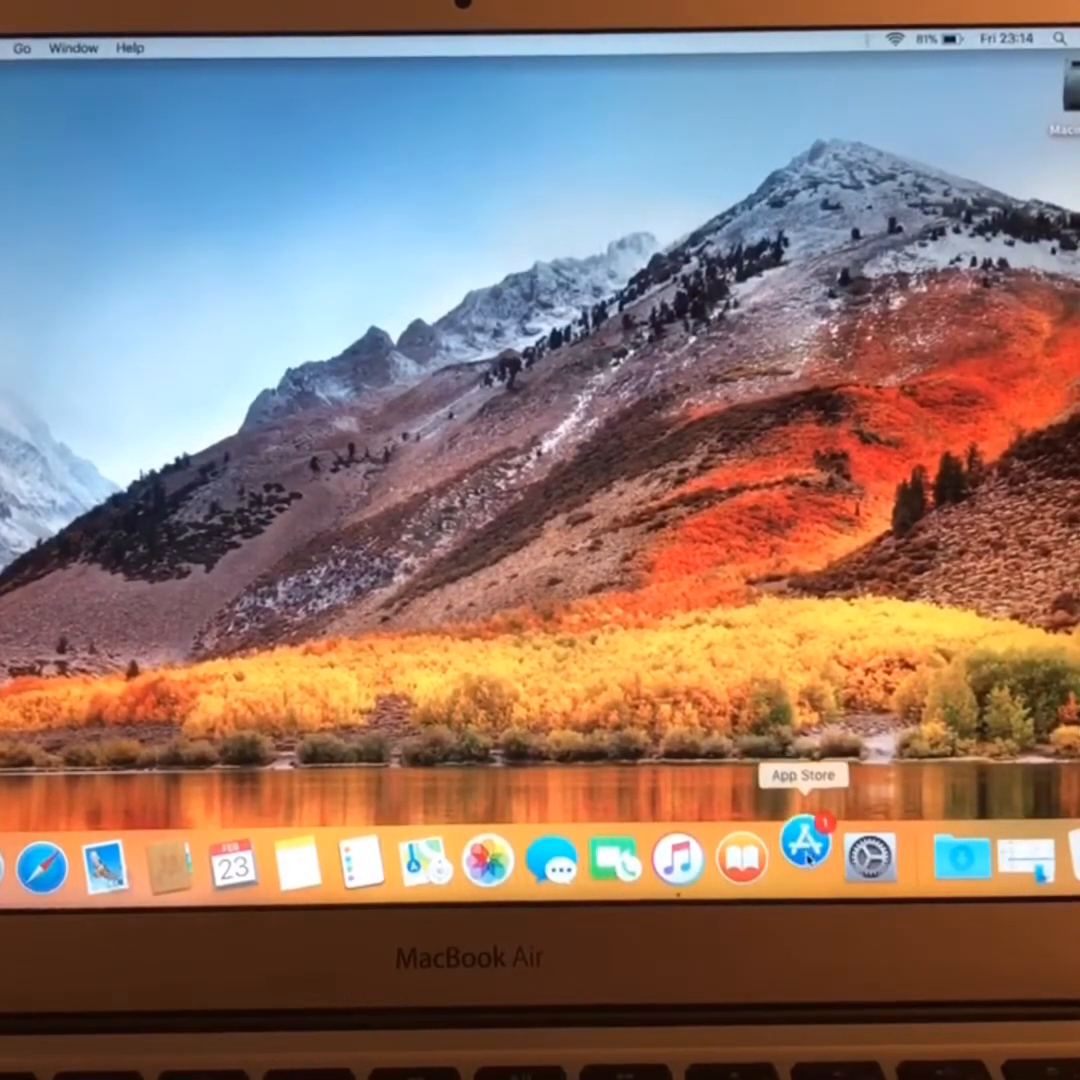
Open the macOS High Sierra listing in the App Store and scroll through it.
{"action": "left_click", "coordinate": [811, 861]}
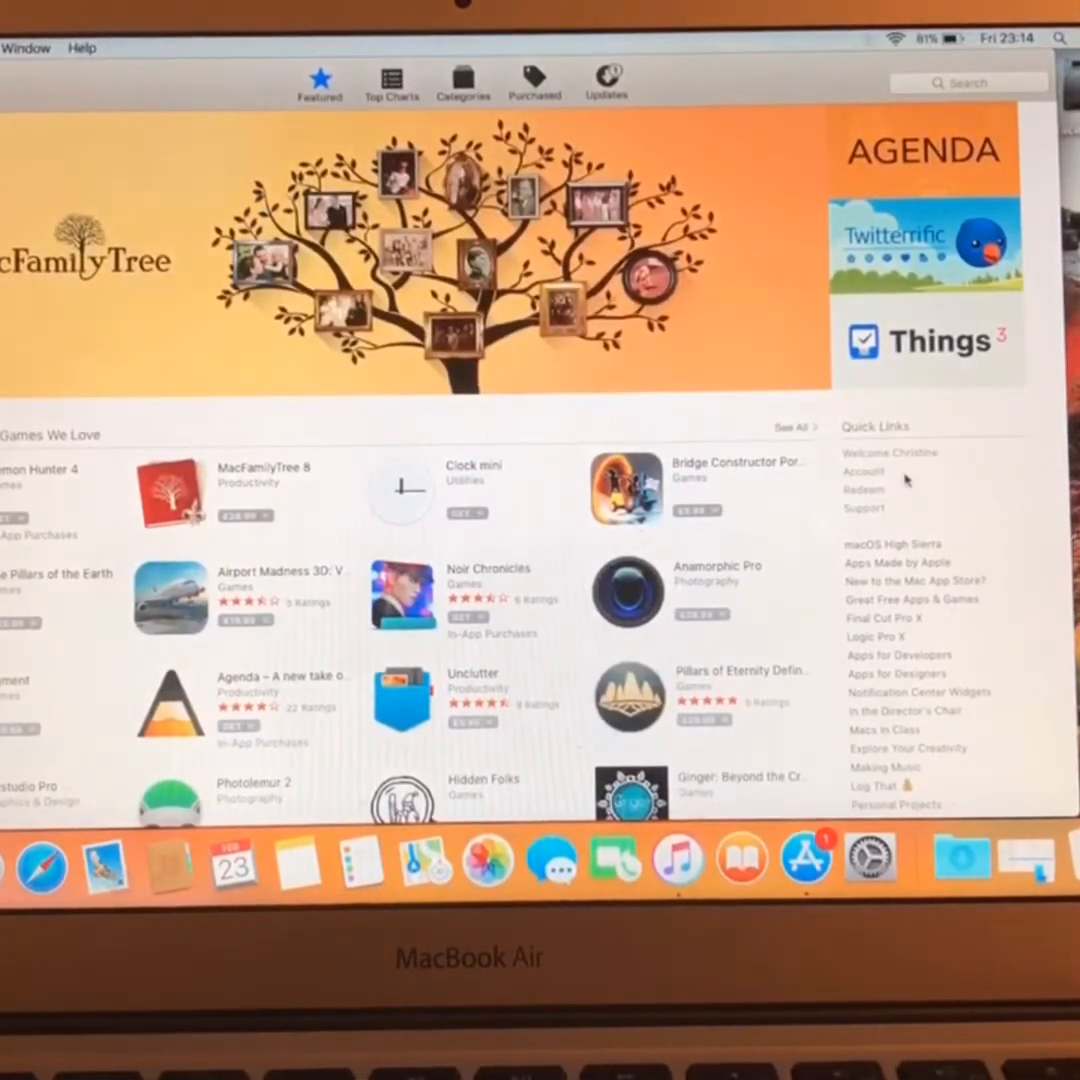
{"action": "left_click", "coordinate": [882, 544]}
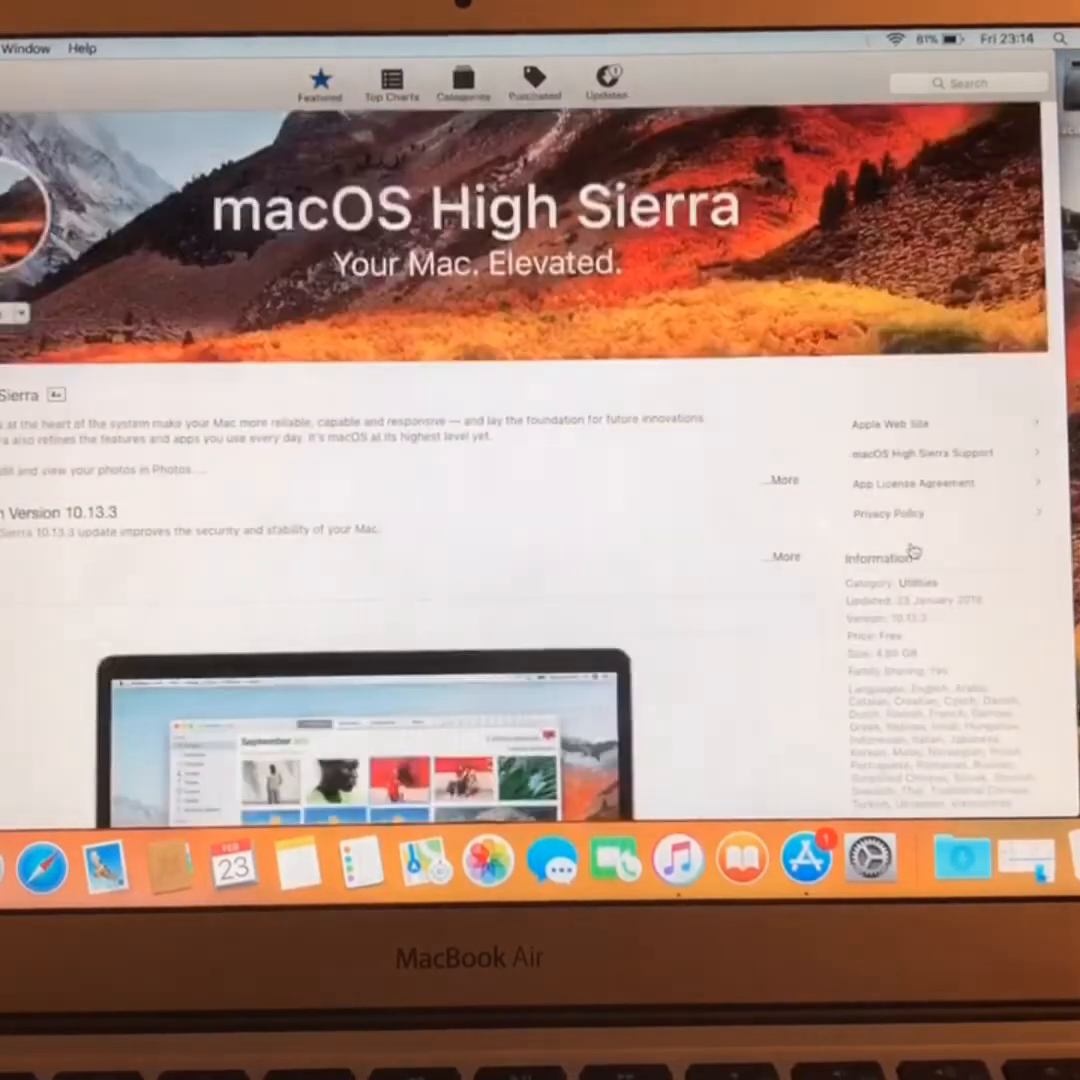
{"action": "scroll", "scroll_direction": "down", "scroll_amount": 3}
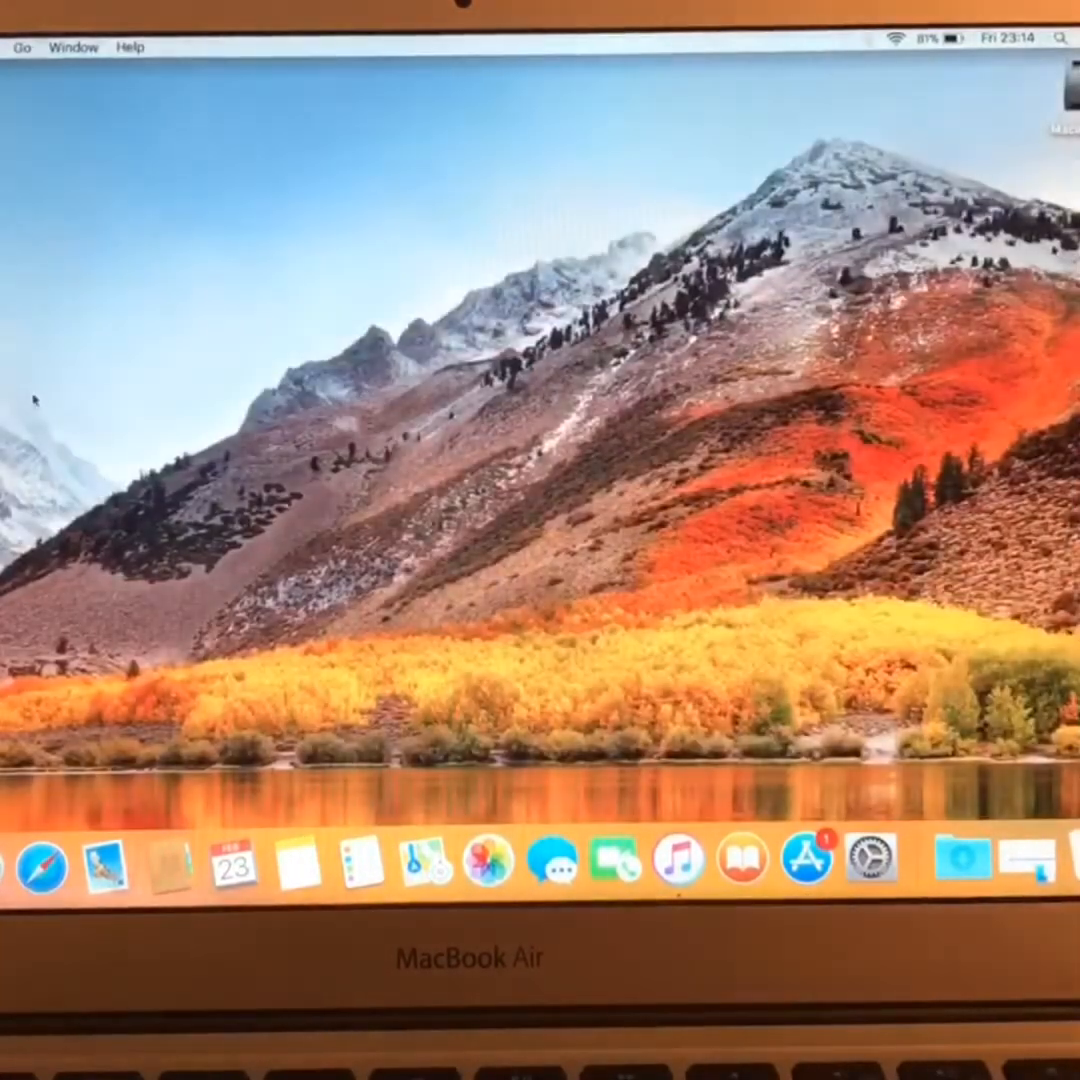
{"action": "mouse_move", "coordinate": [874, 861]}
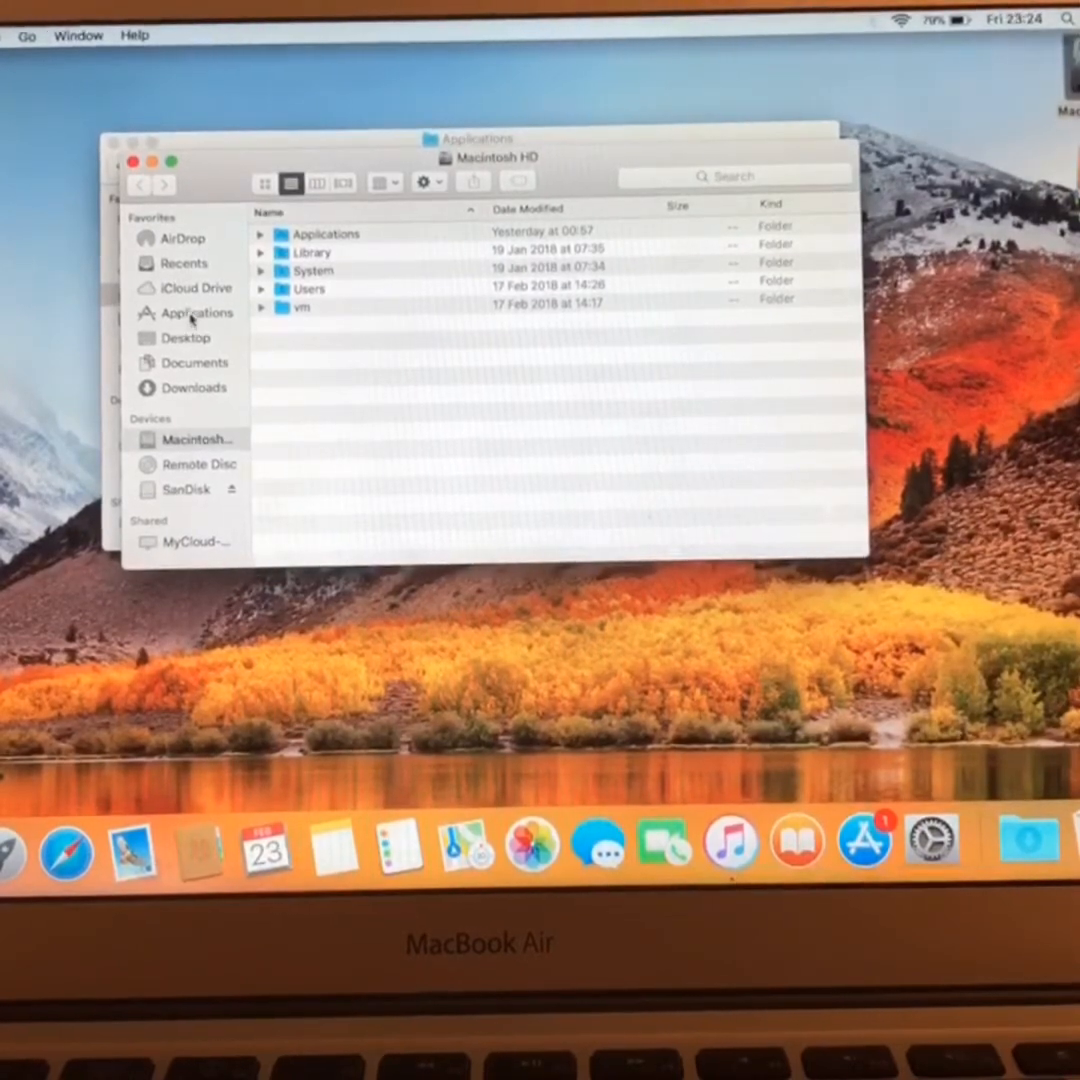
Select the 5.21 GB Install macOS High Sierra app in the Applications folder.
{"action": "left_click", "coordinate": [196, 313]}
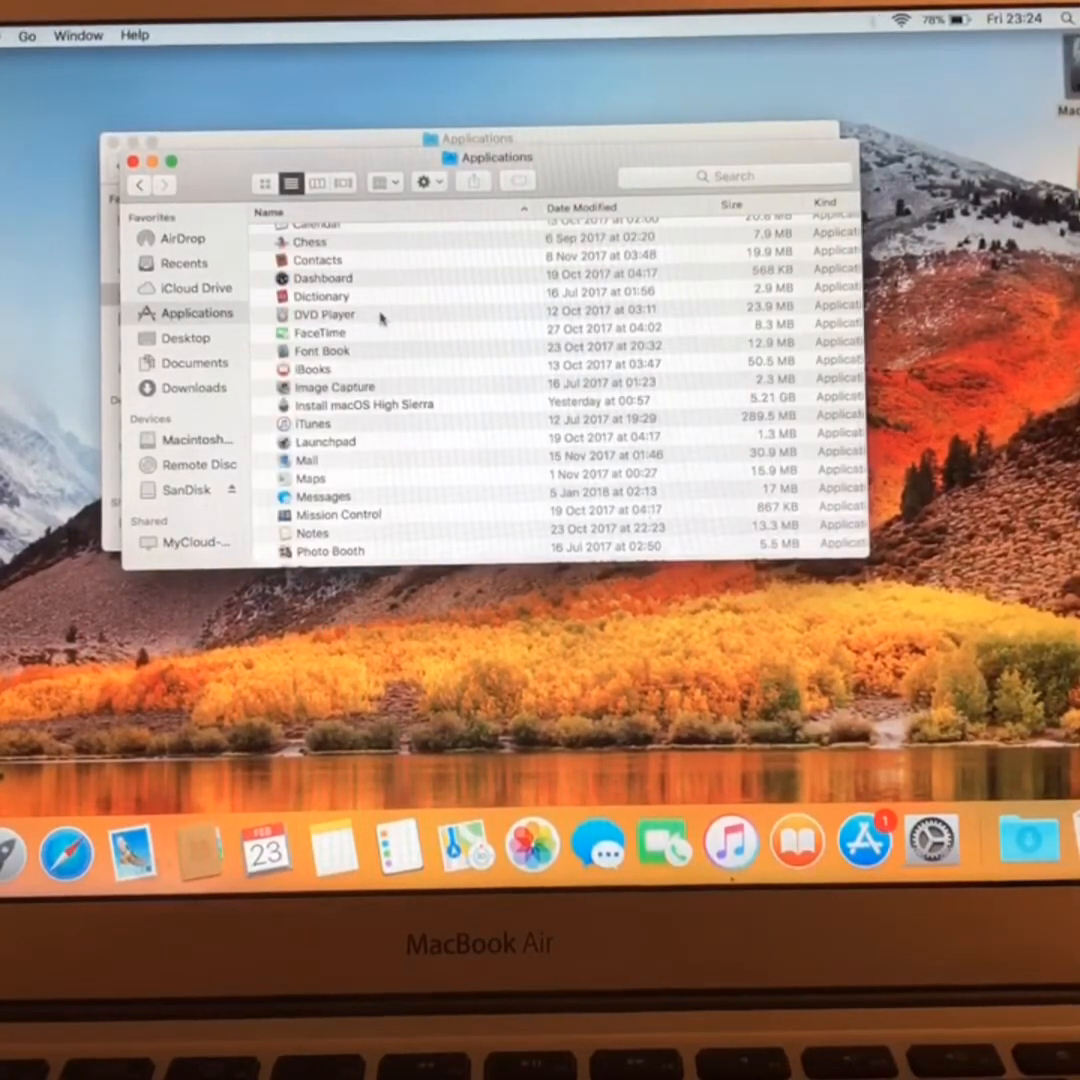
{"action": "left_click", "coordinate": [365, 404]}
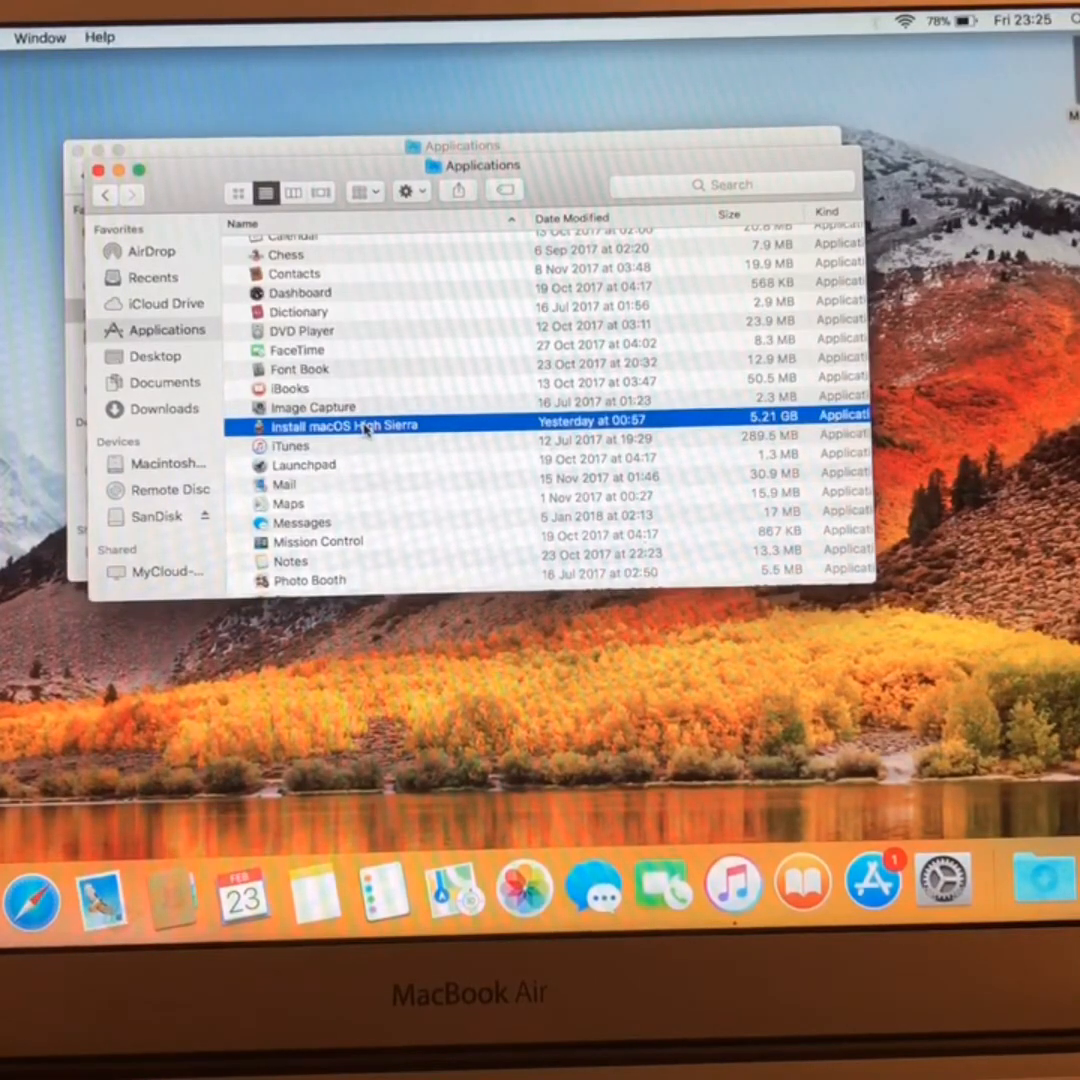
Show the package contents of Install macOS High Sierra to reveal its Contents folder.
{"action": "right_click", "coordinate": [345, 425]}
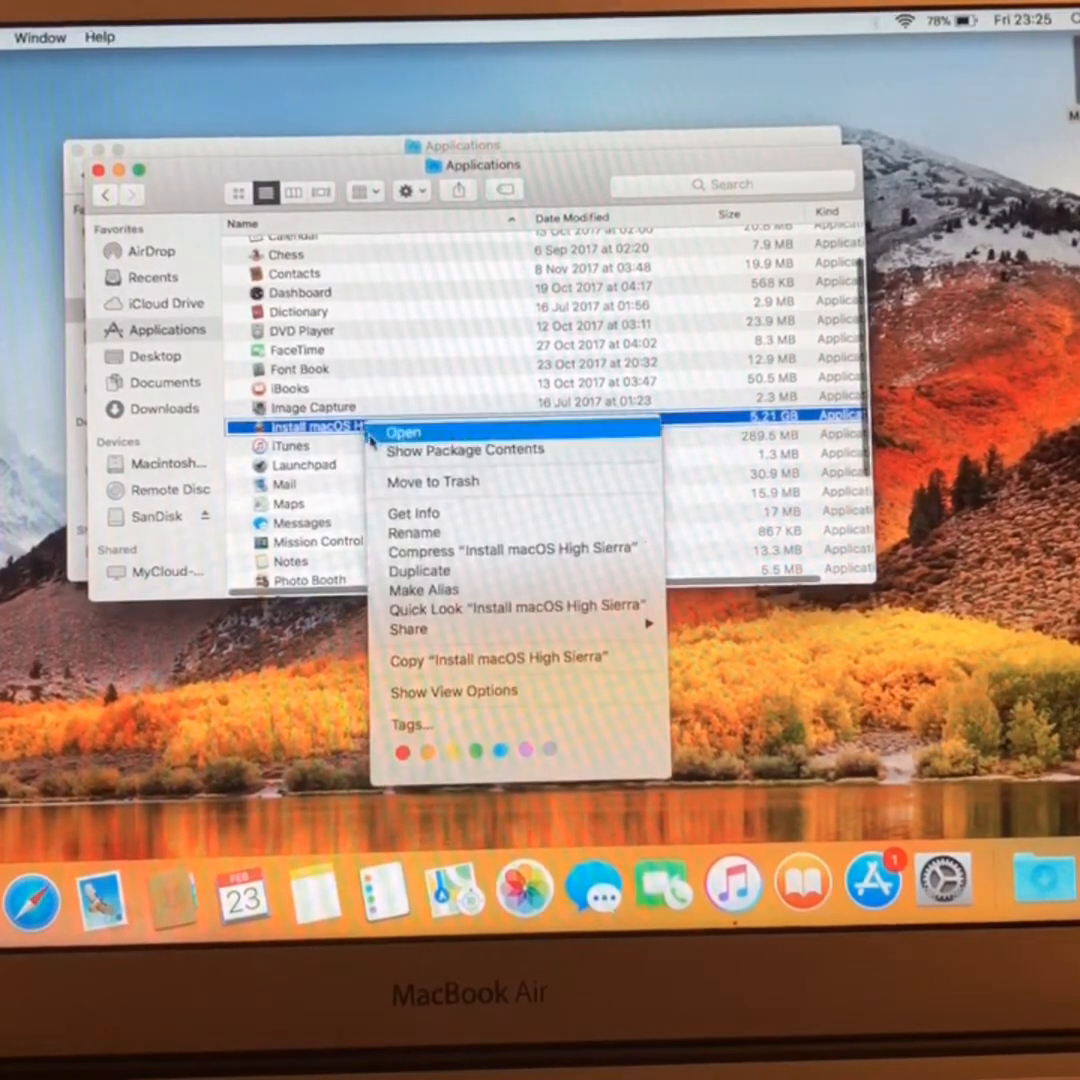
{"action": "mouse_move", "coordinate": [465, 450]}
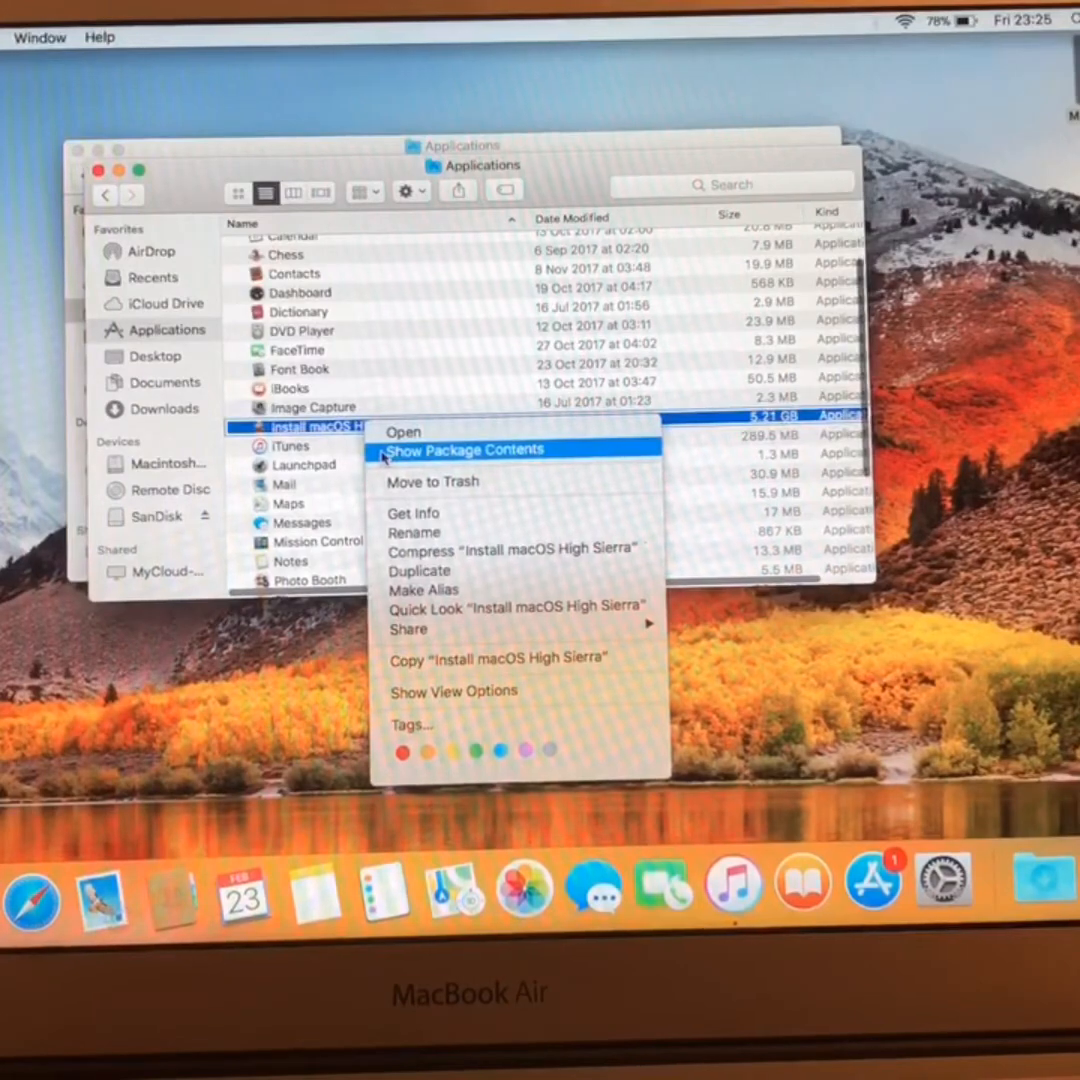
{"action": "left_click", "coordinate": [466, 449]}
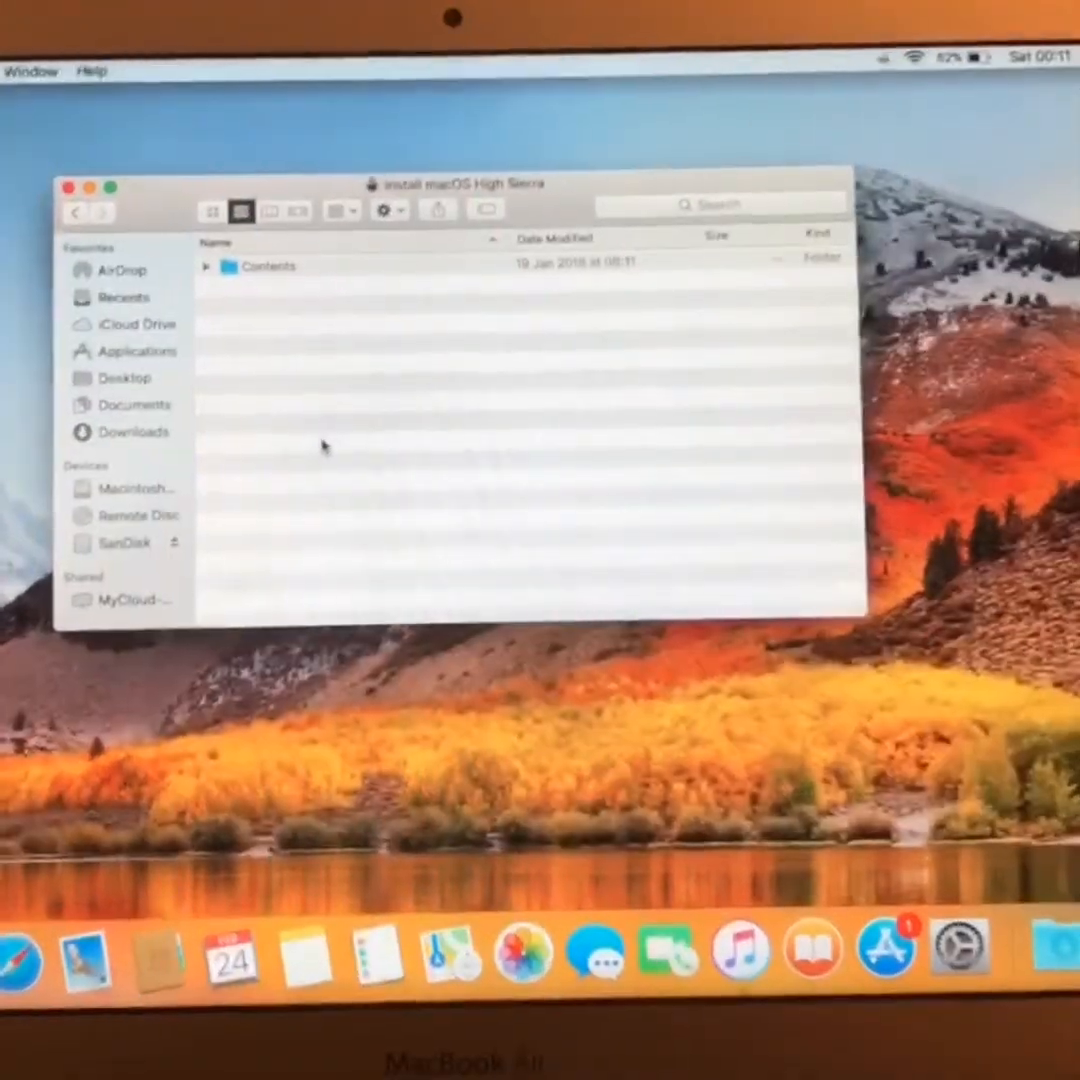
Browse into Contents/Resources and select the createinstallmedia tool.
{"action": "left_click", "coordinate": [265, 265]}
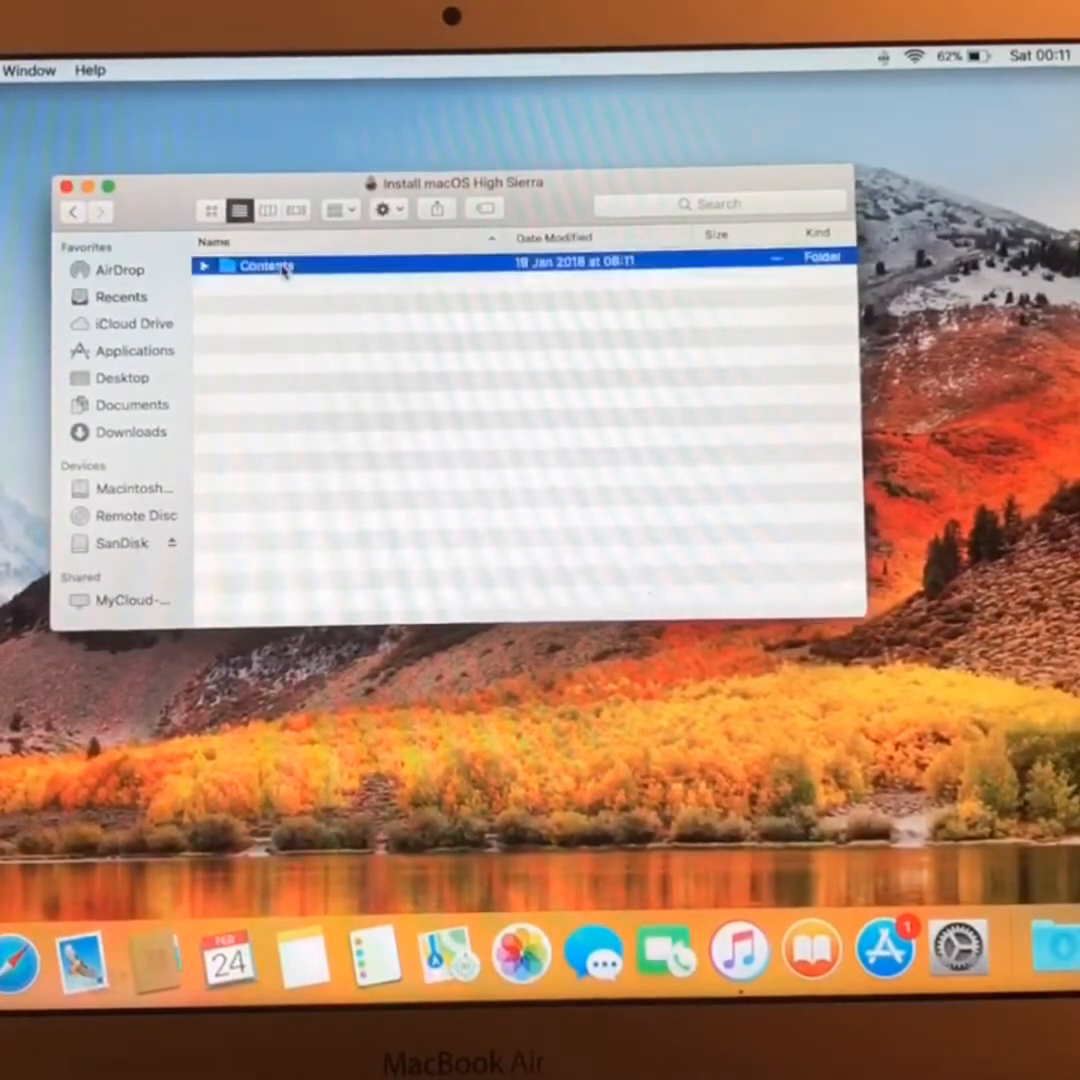
{"action": "double_click", "coordinate": [266, 264]}
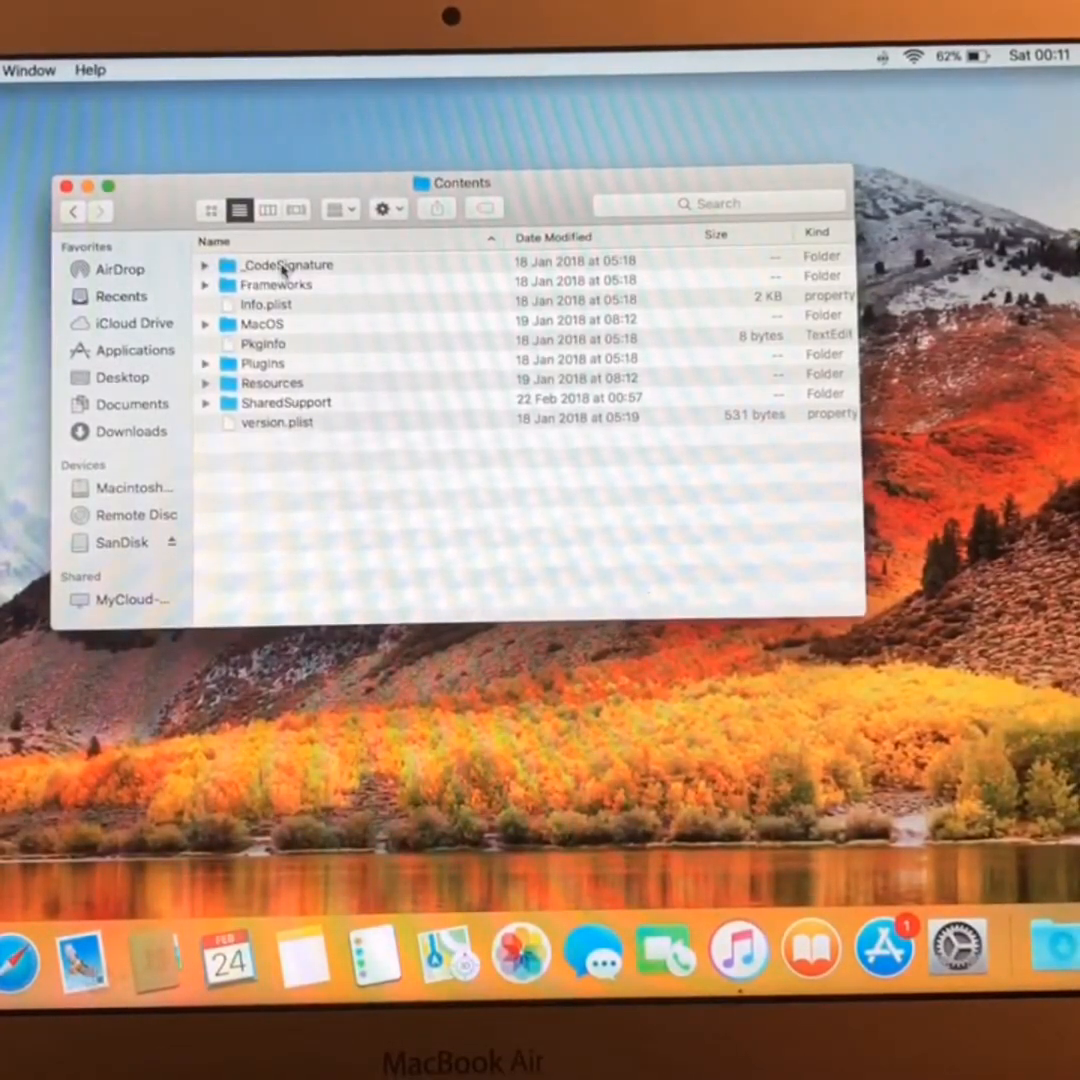
{"action": "mouse_move", "coordinate": [290, 368]}
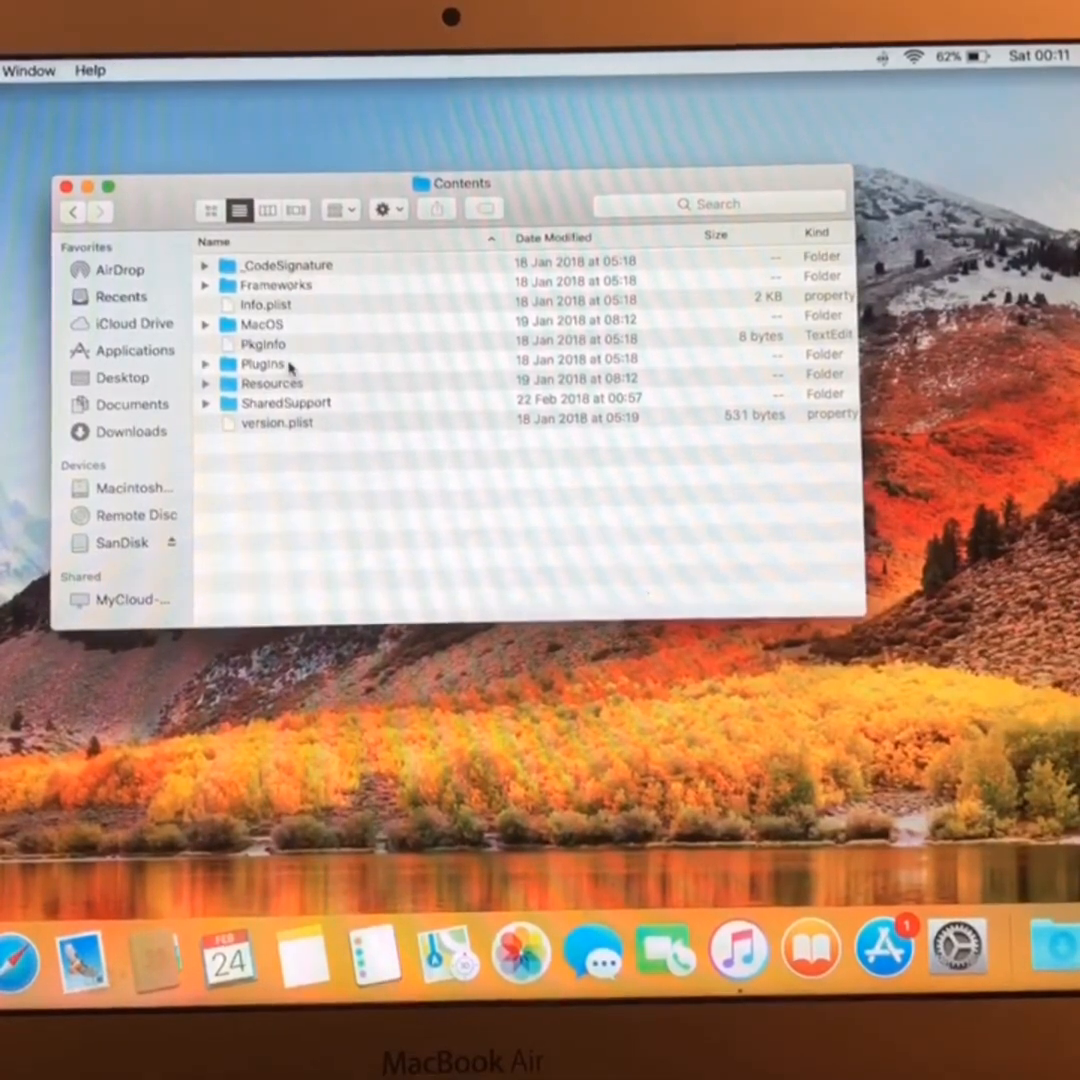
{"action": "double_click", "coordinate": [272, 383]}
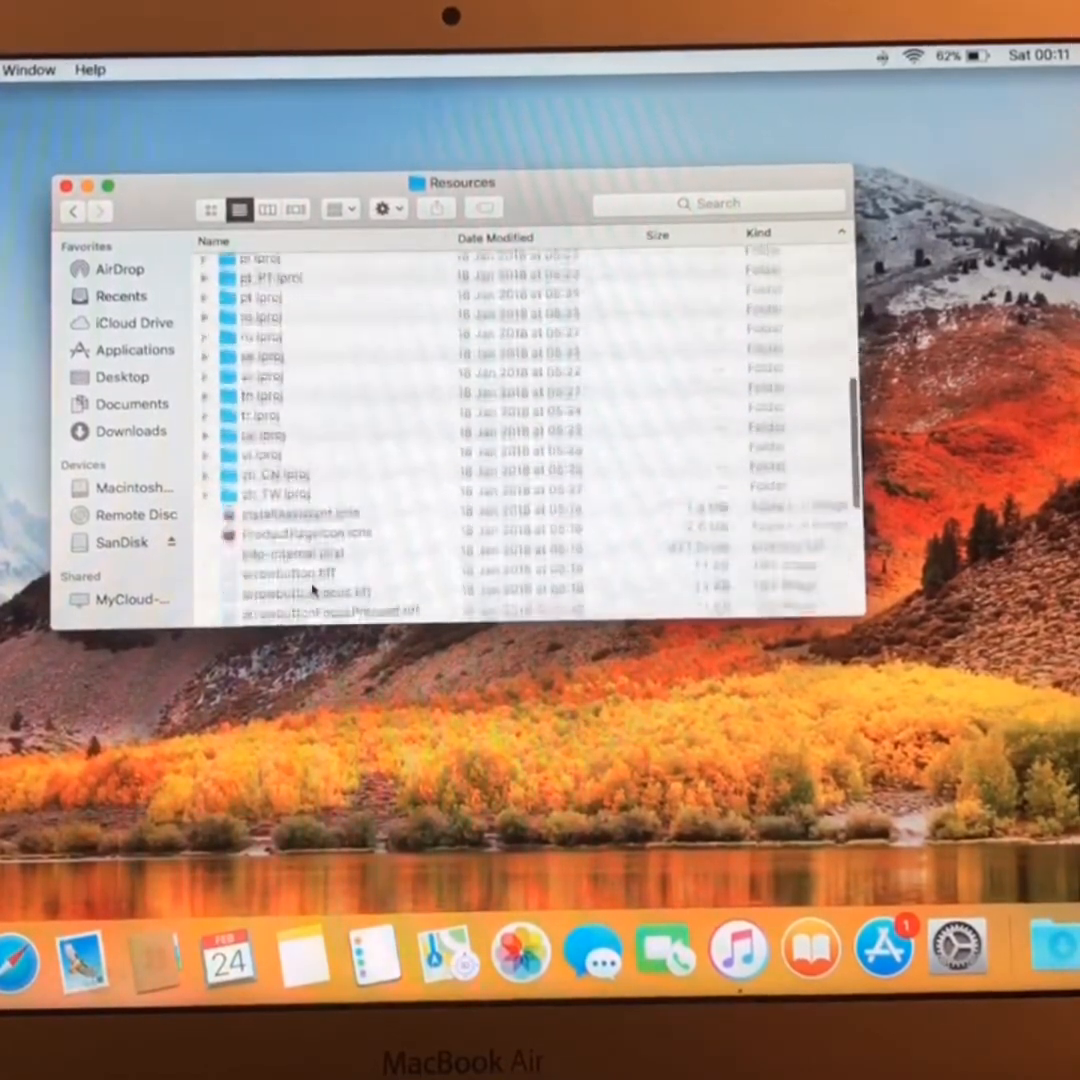
{"action": "scroll", "scroll_direction": "down", "scroll_amount": 3}
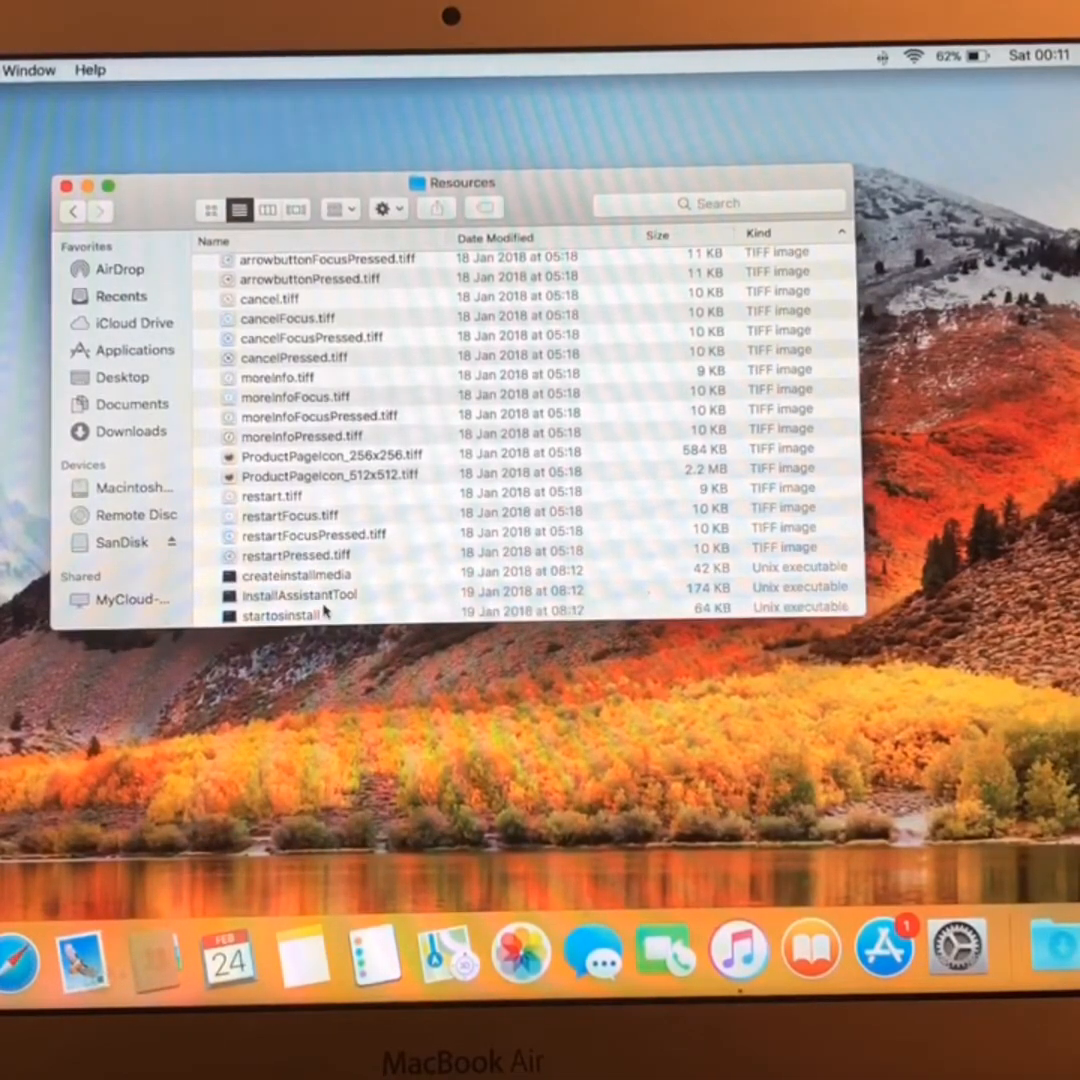
{"action": "left_click", "coordinate": [294, 573]}
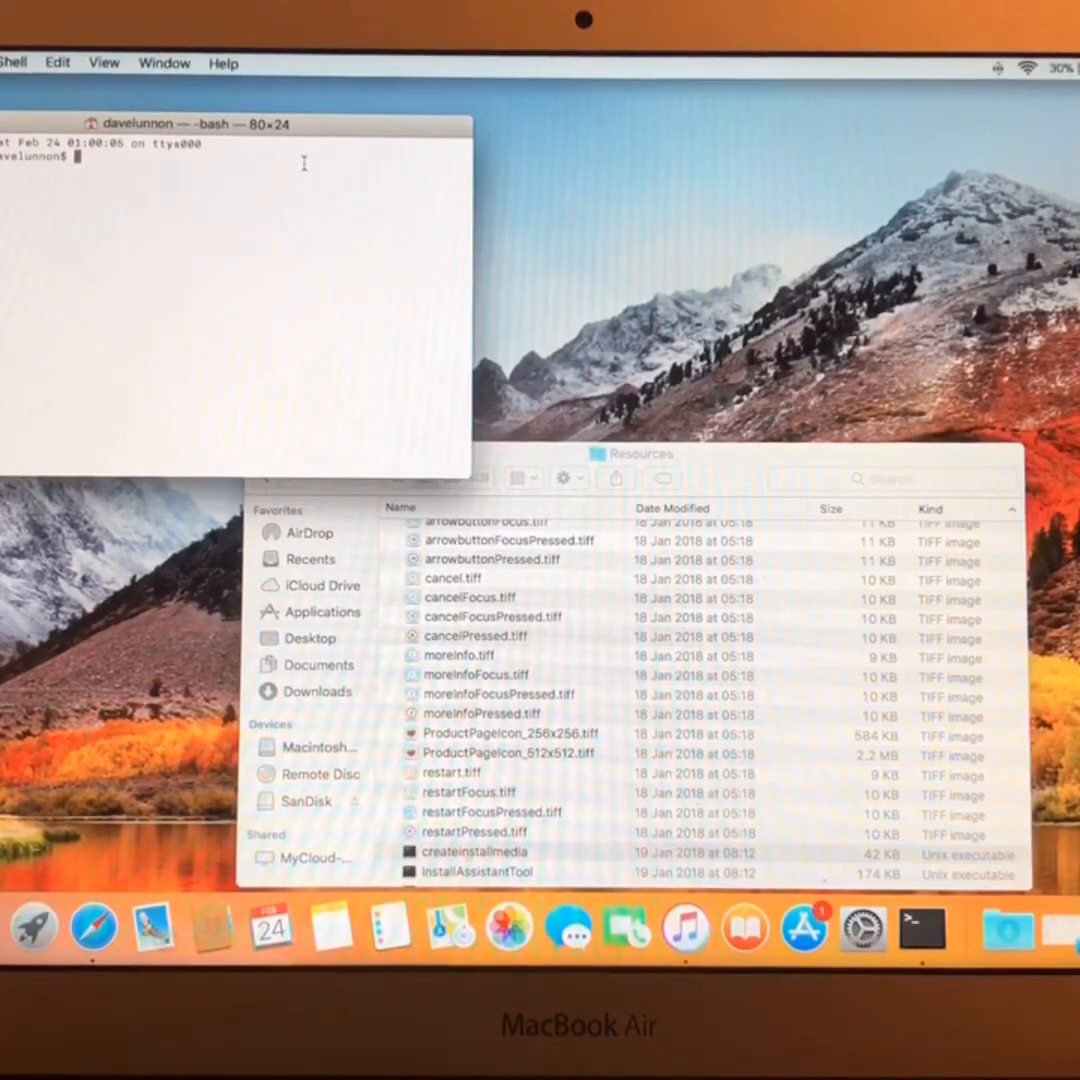
Type sudo createinstallmedia with --volume /Volumes/SanDisk and the High Sierra --applicationpath.
{"action": "type", "text": "s"}
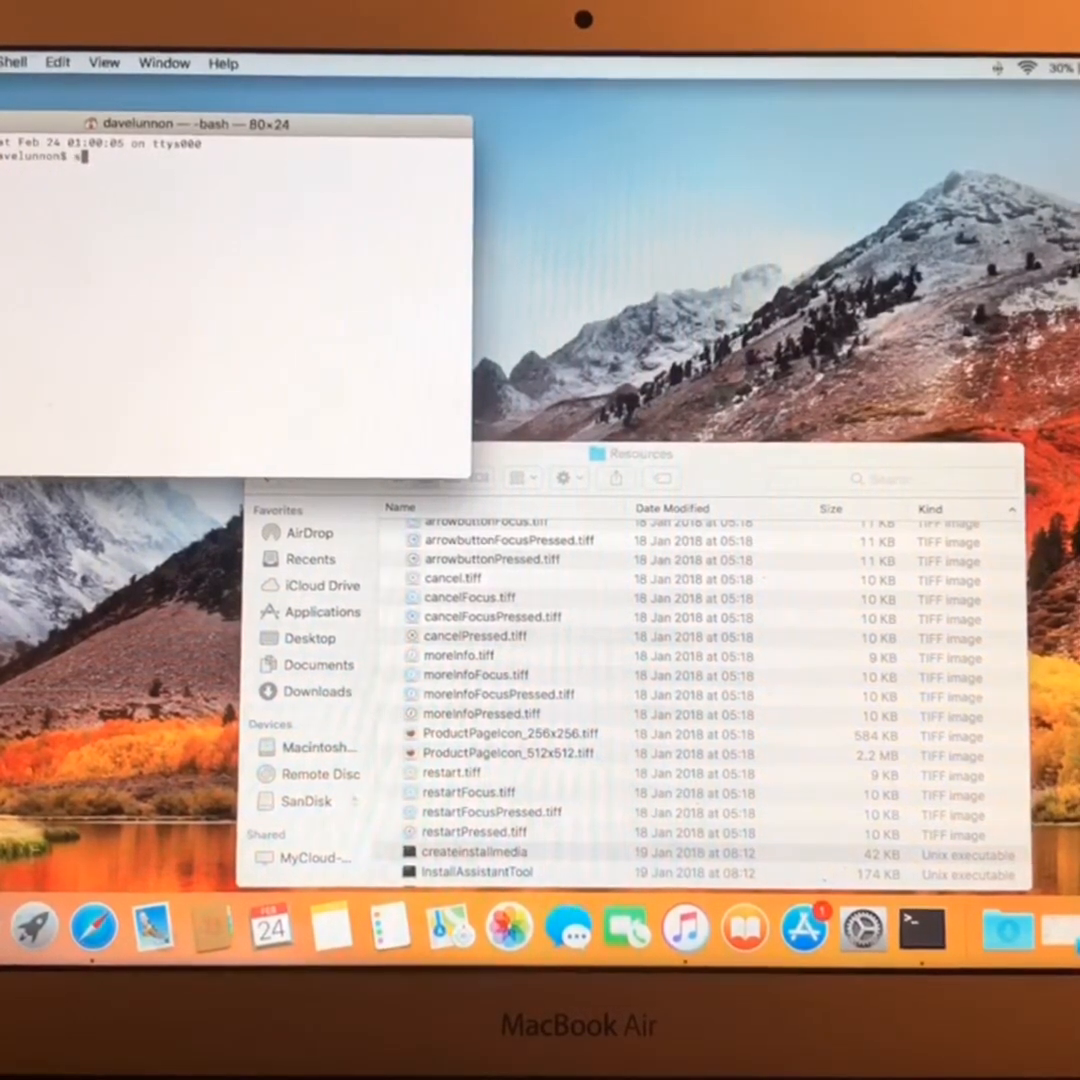
{"action": "type", "text": "sudo"}
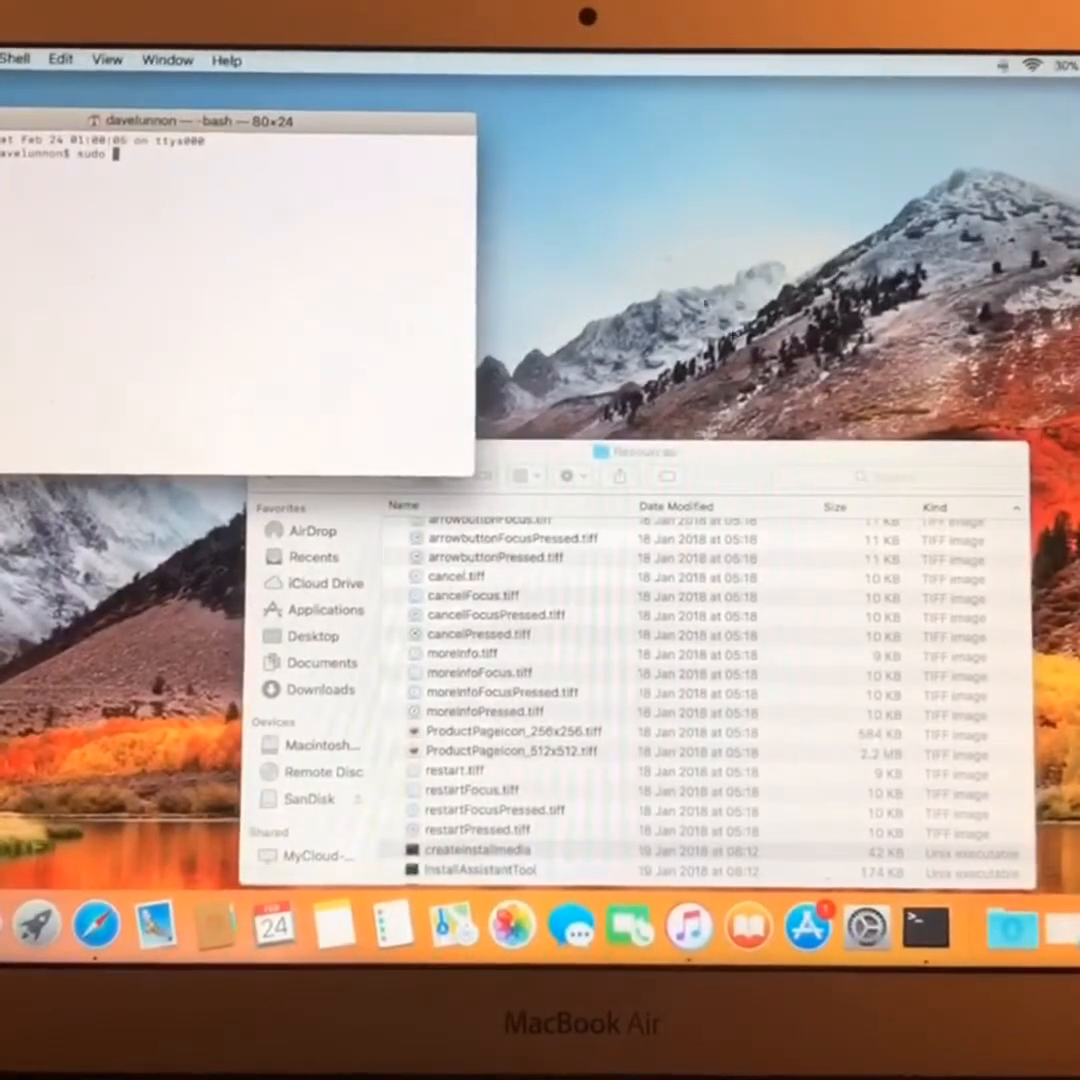
{"action": "left_click", "coordinate": [480, 849]}
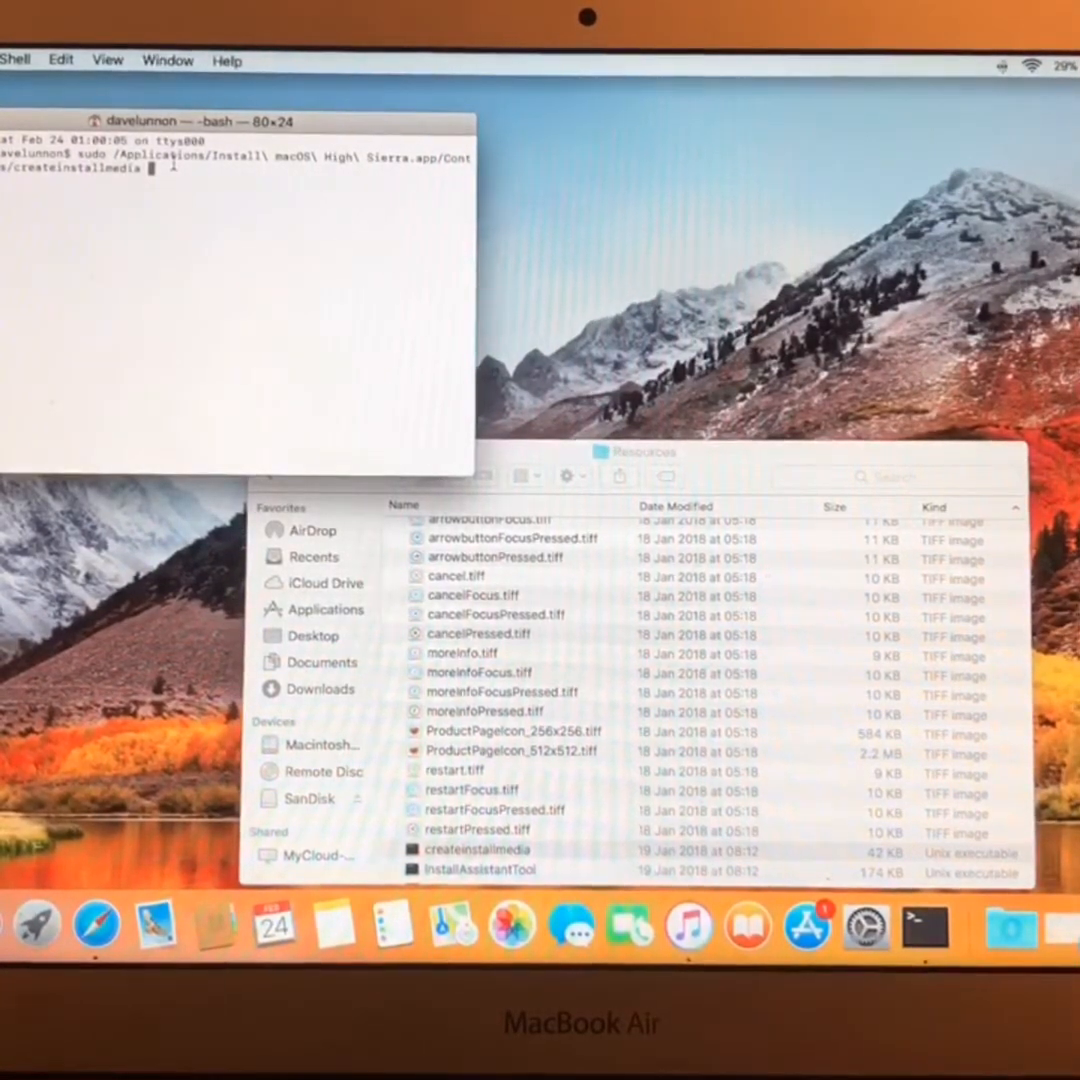
{"action": "type", "text": "--"}
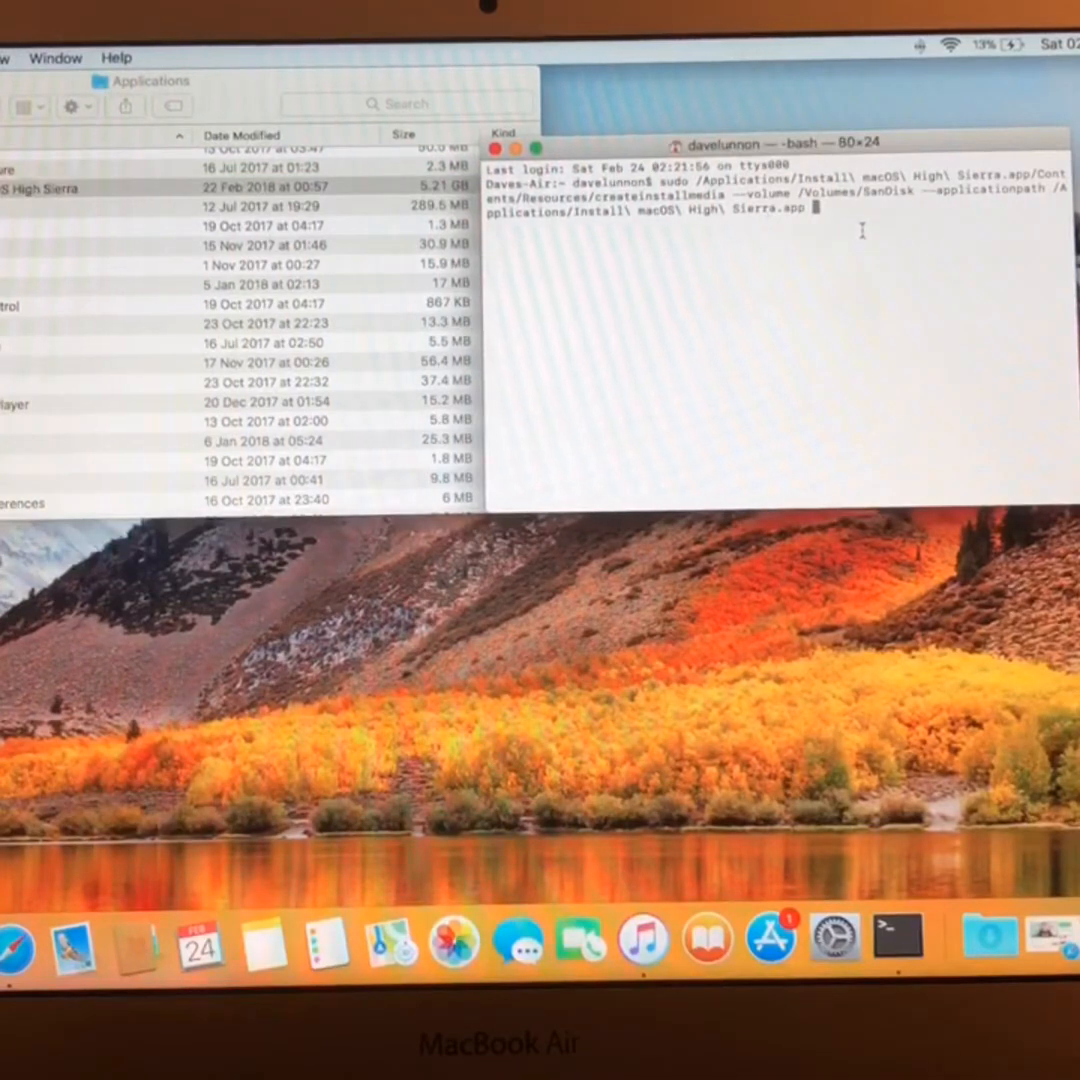
Run the command, submit the admin password, and answer Y to erase SanDisk.
{"action": "key", "text": "Return"}
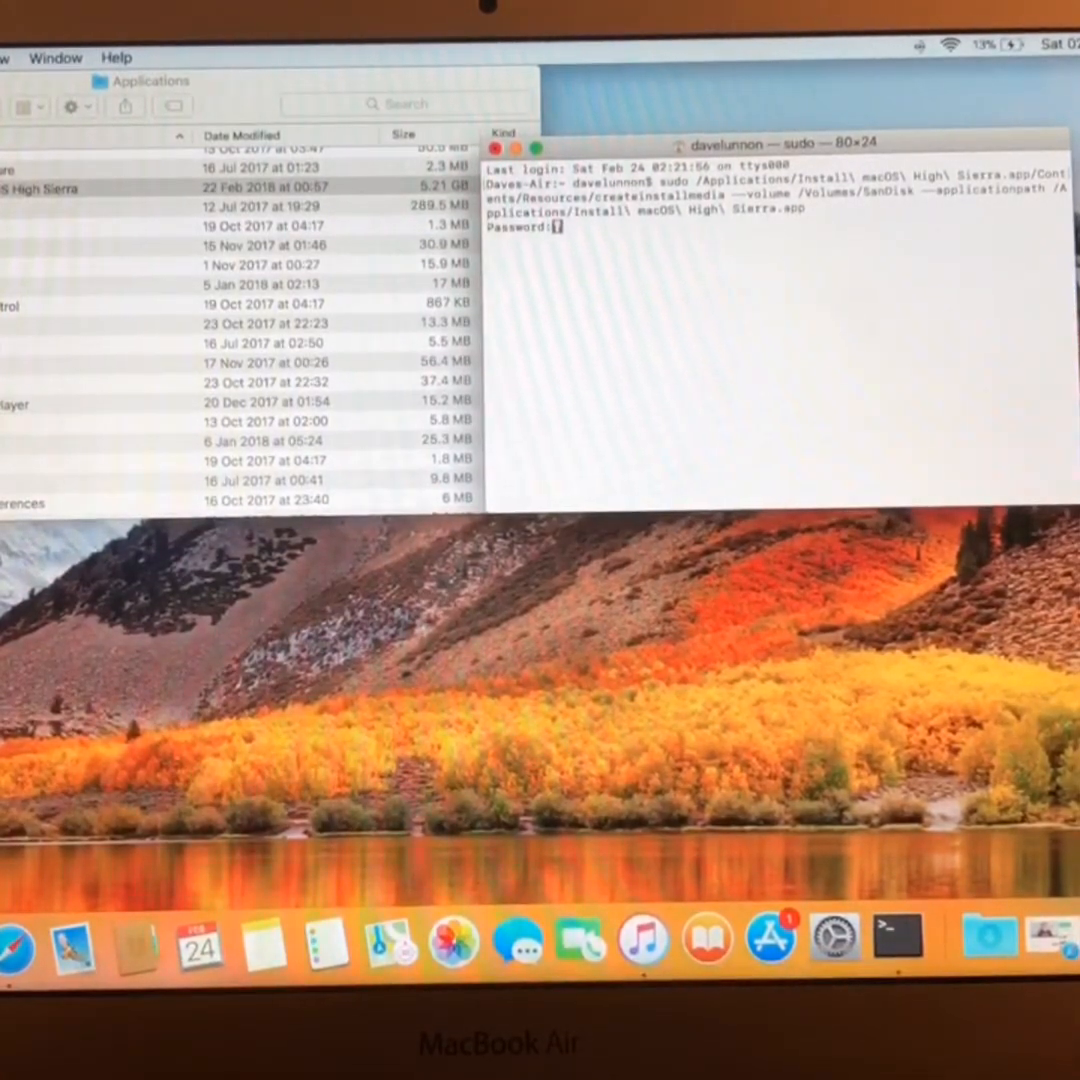
{"action": "key", "text": "Return"}
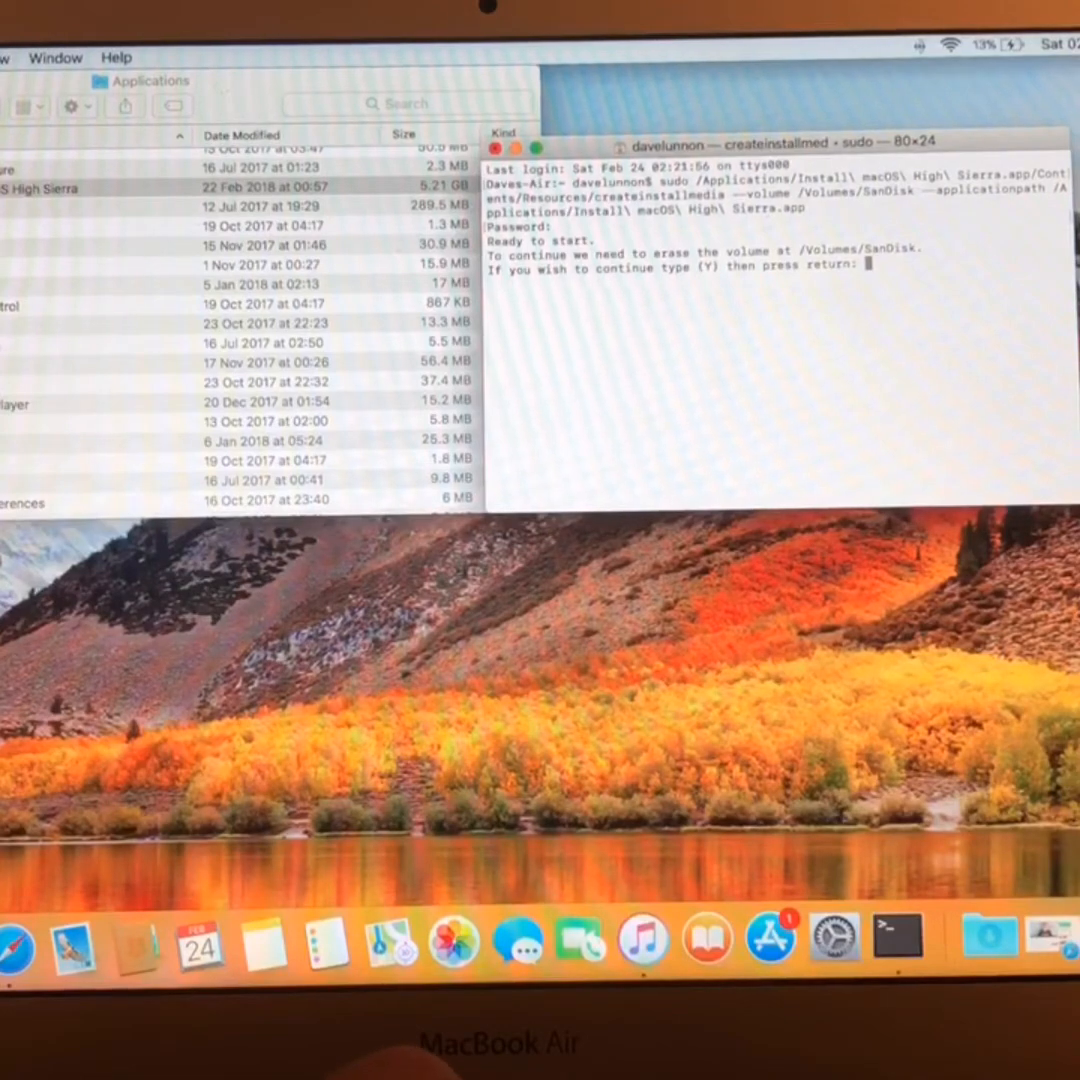
{"action": "type", "text": "y"}
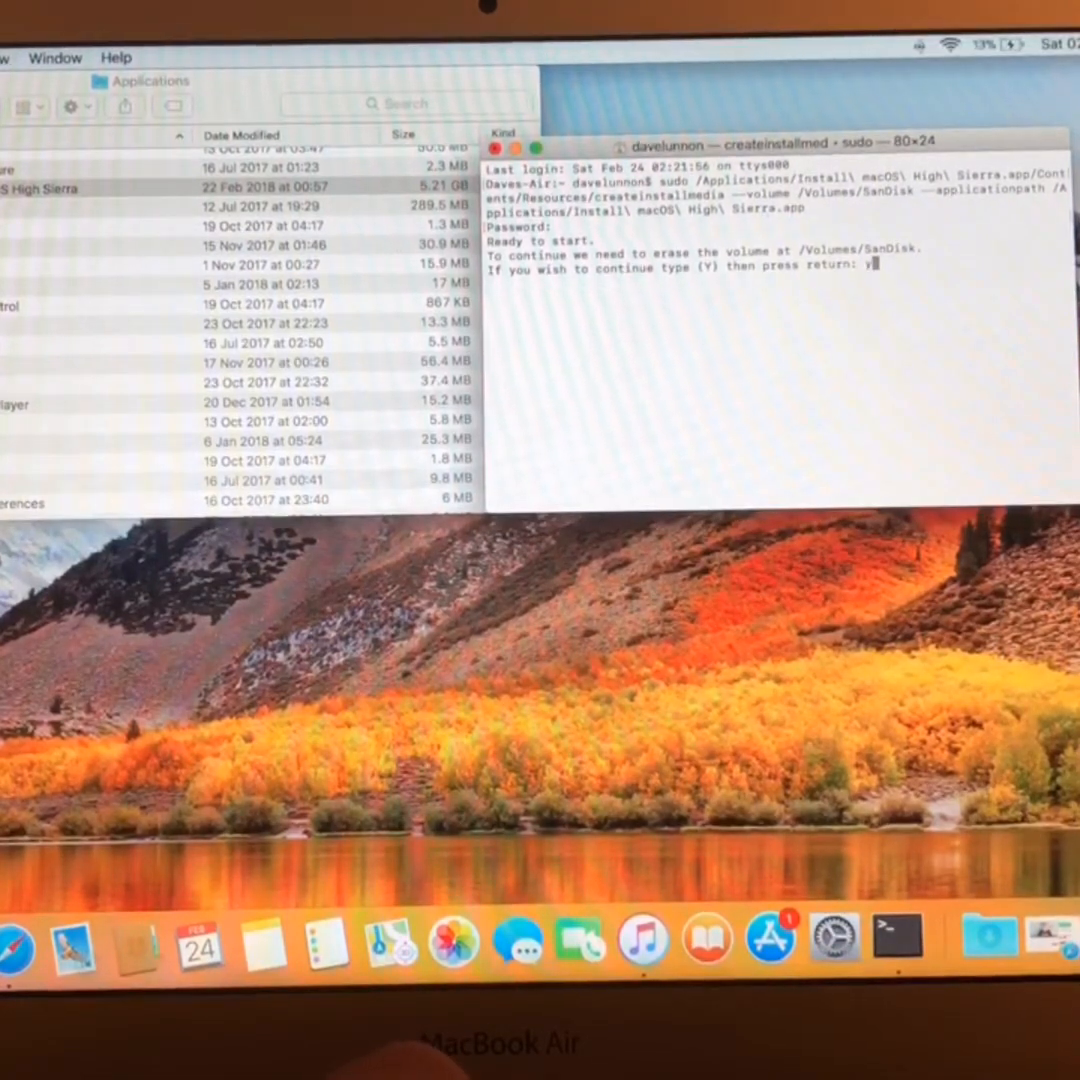
{"action": "key", "text": "return"}
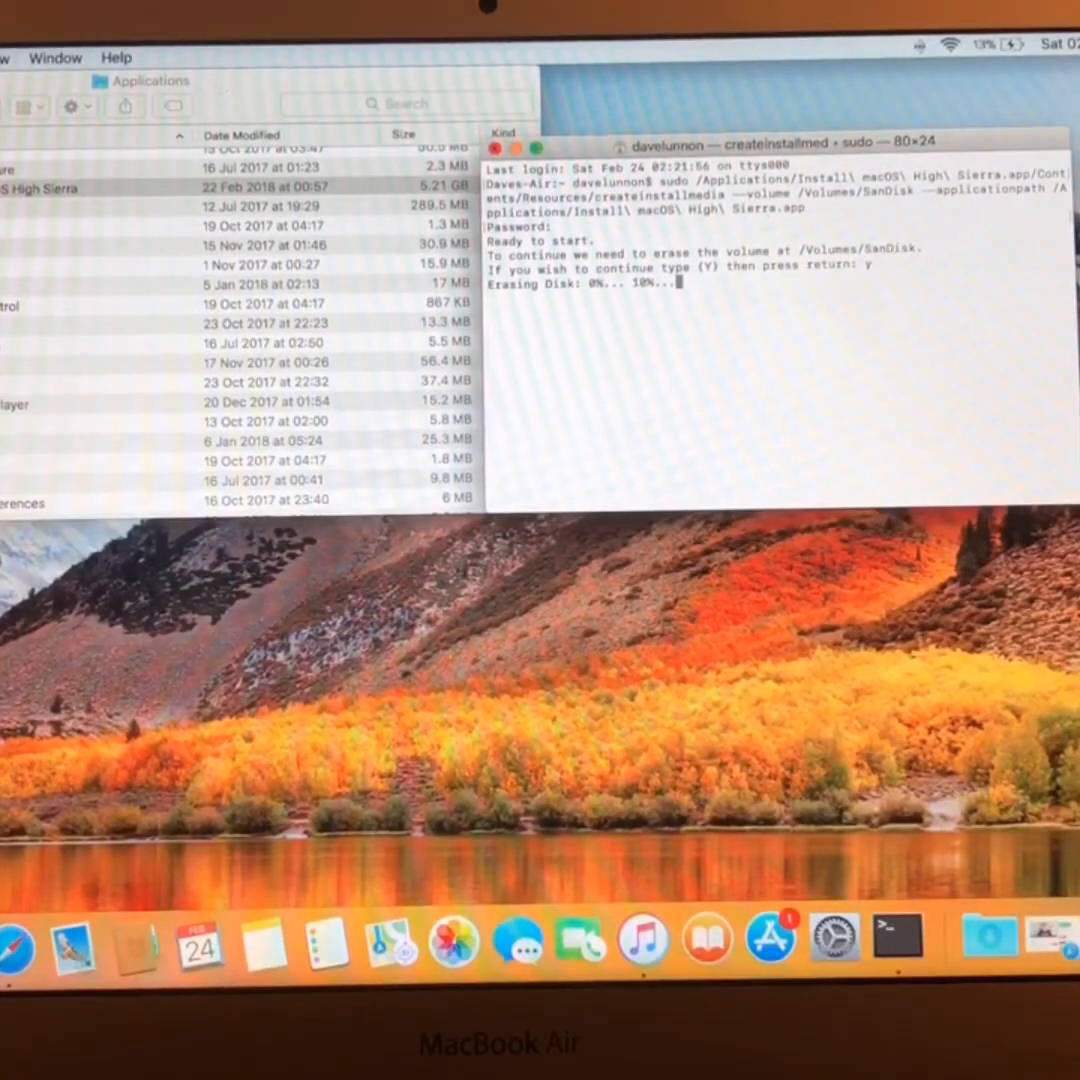